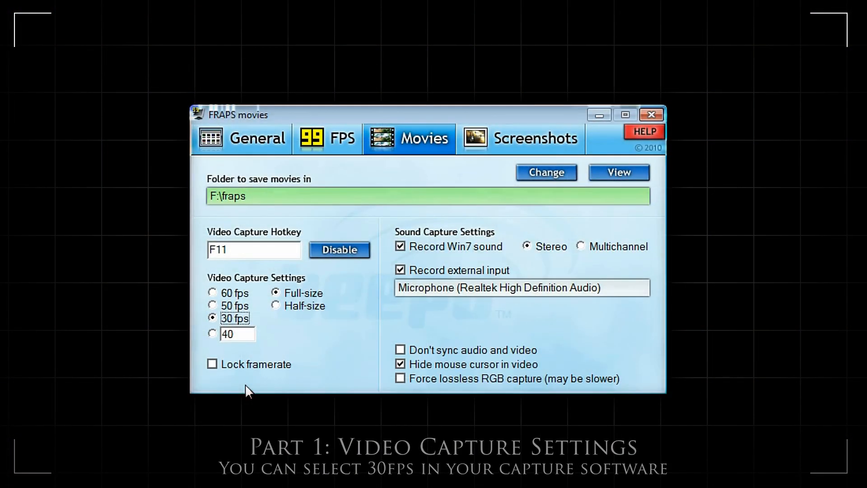
mouse_move(249, 248)
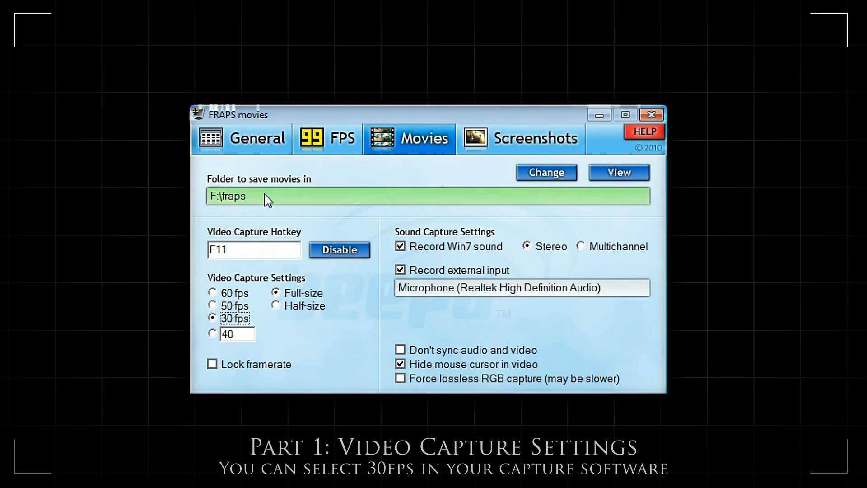
mouse_move(232, 249)
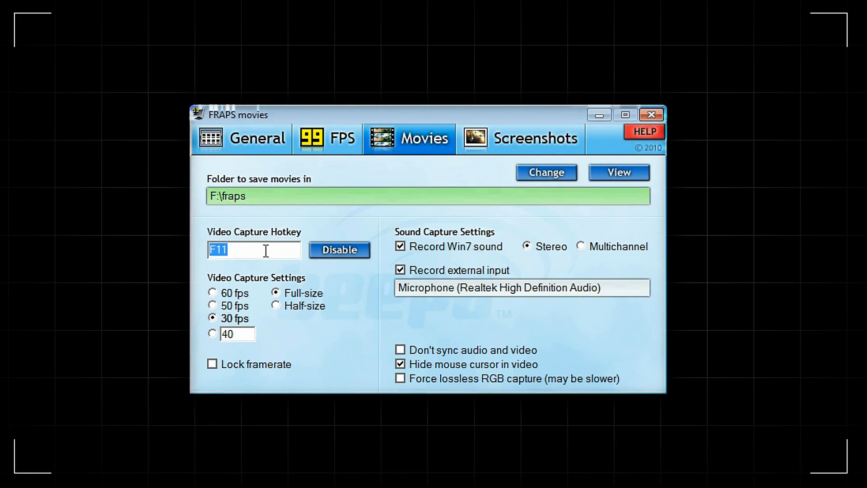
mouse_move(339, 285)
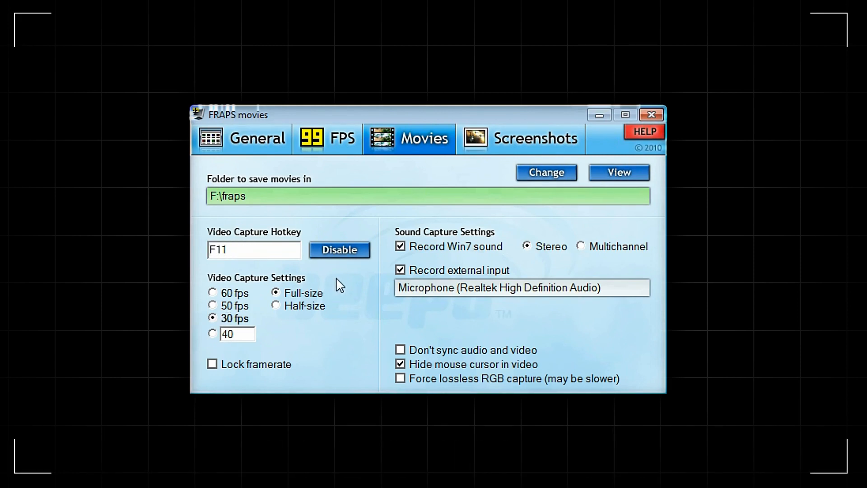
- Cycle the capture FPS through 60 and 50 before settling on 30 fps
left_click(213, 293)
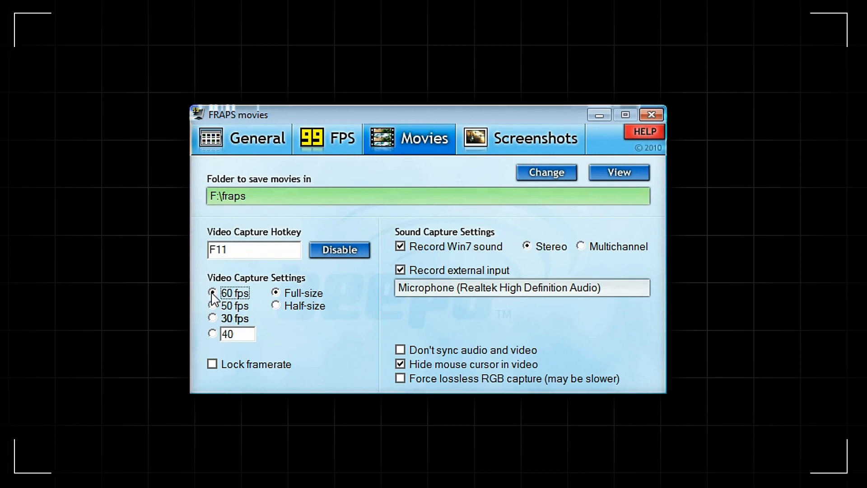
left_click(212, 305)
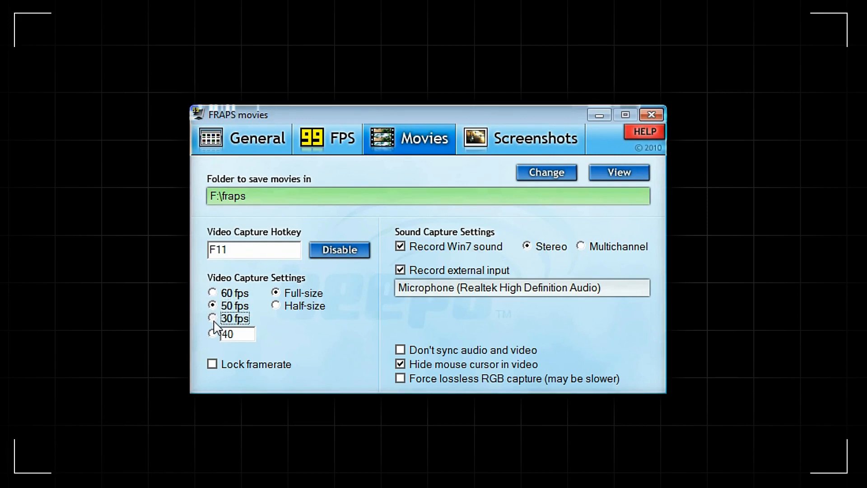
left_click(212, 317)
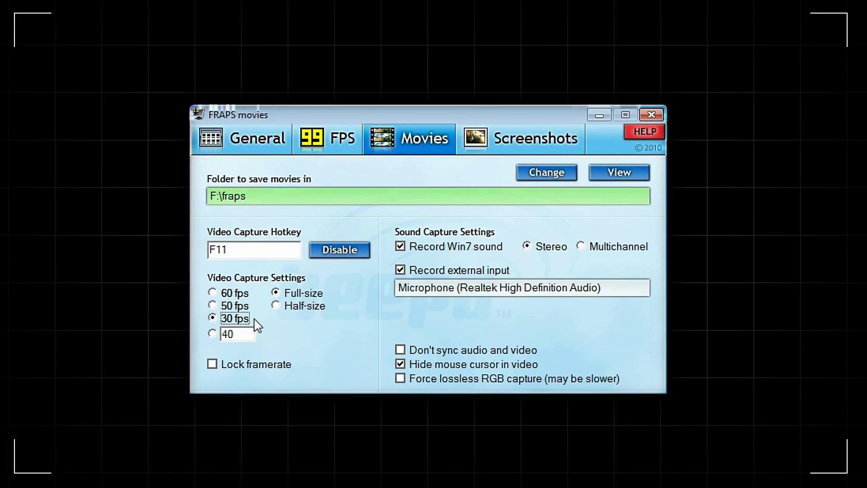
mouse_move(287, 346)
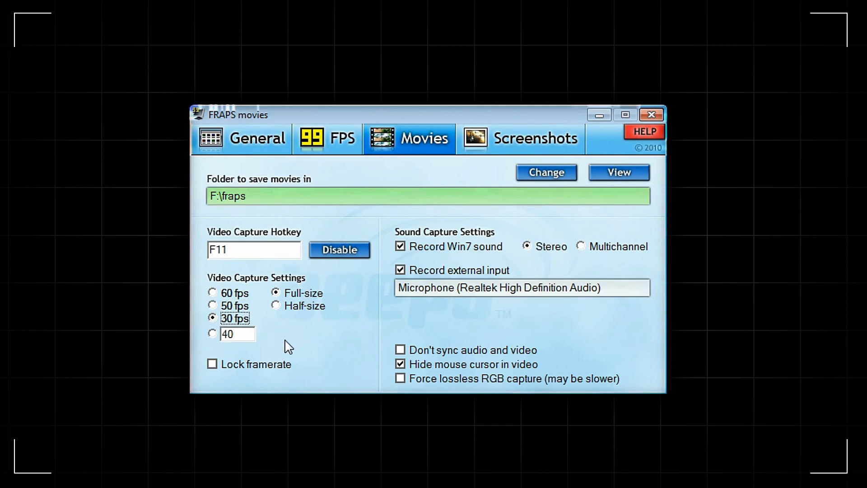
mouse_move(305, 354)
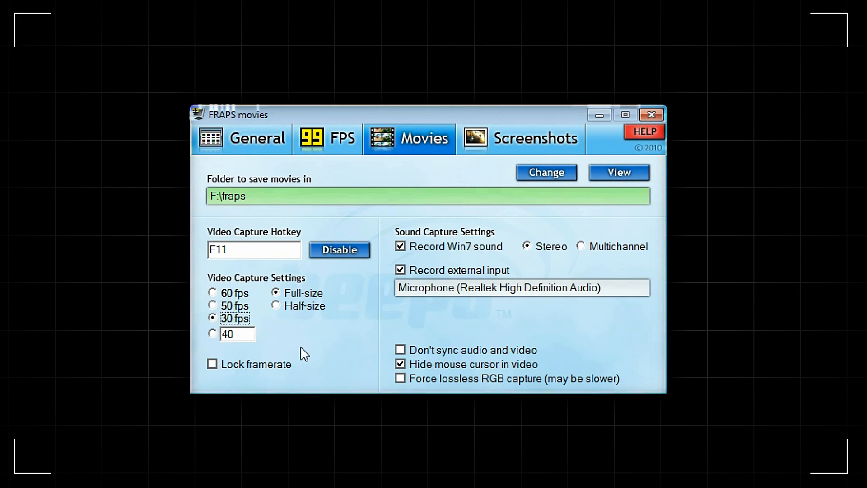
mouse_move(299, 347)
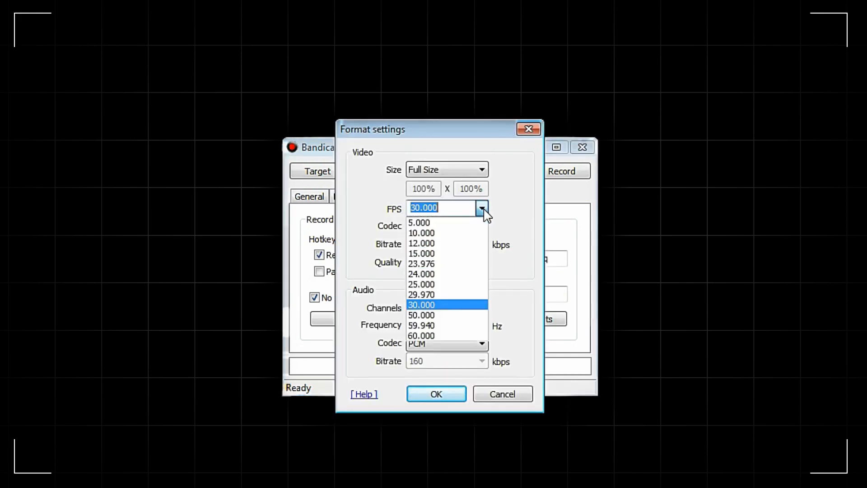
mouse_move(453, 308)
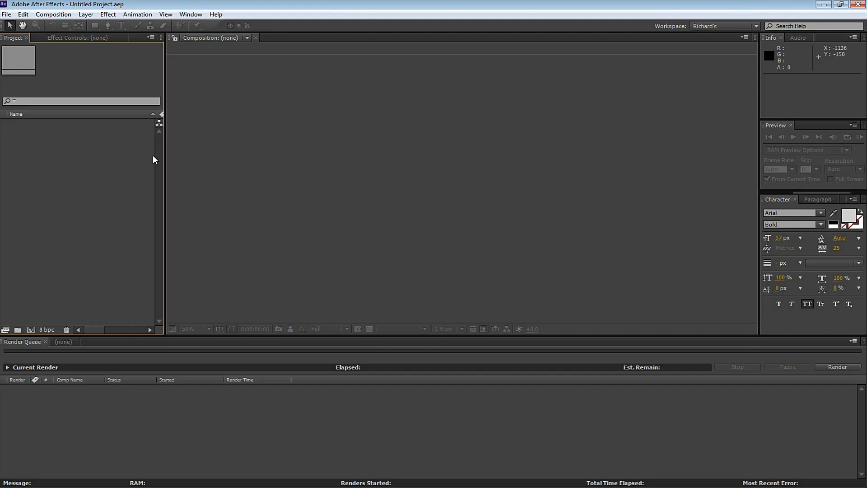
mouse_move(57, 25)
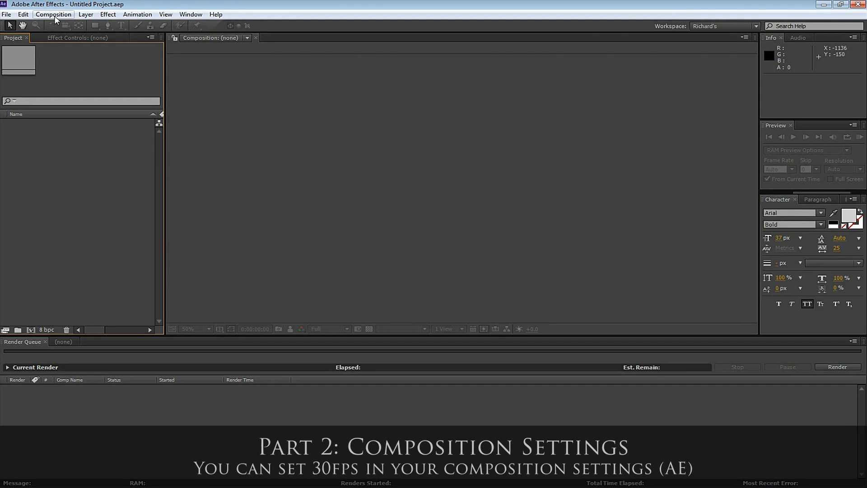
- Create Comp 1 from the HDTV 1080 29.97 preset with the frame rate changed to 30
left_click(53, 13)
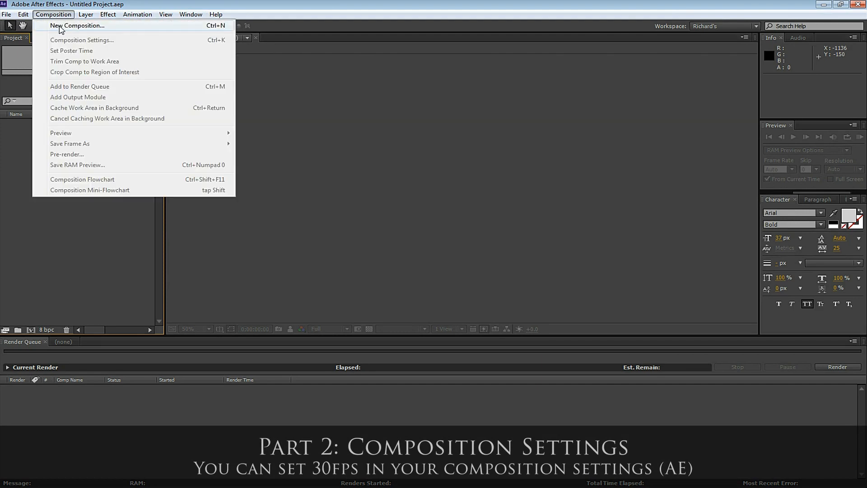
left_click(77, 25)
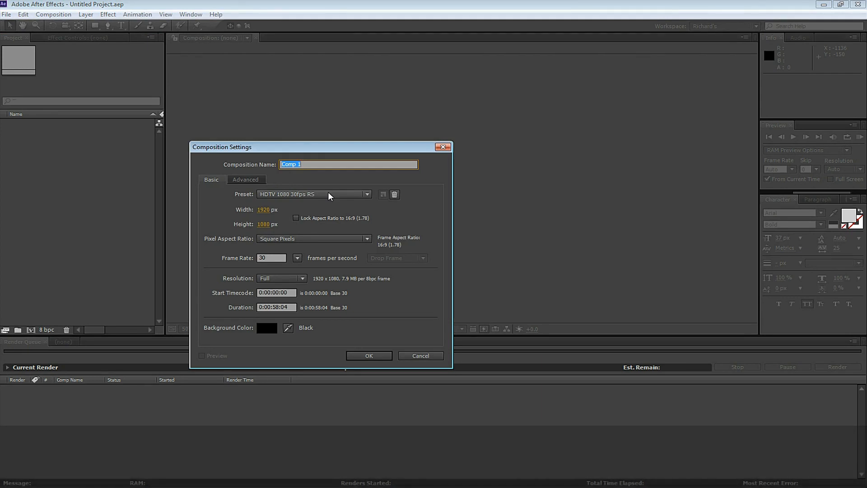
left_click(367, 194)
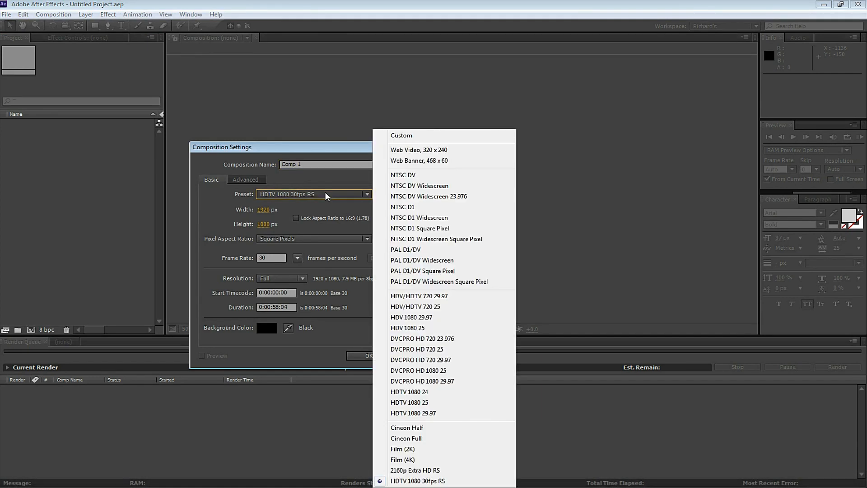
mouse_move(420, 413)
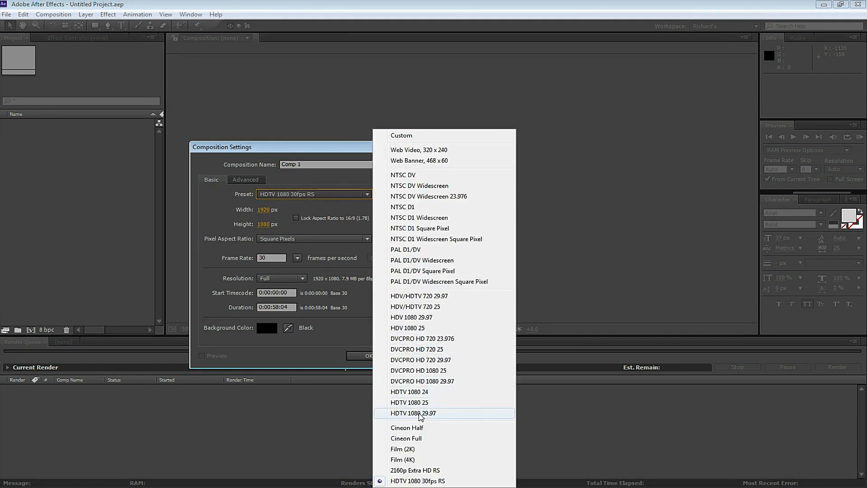
left_click(412, 413)
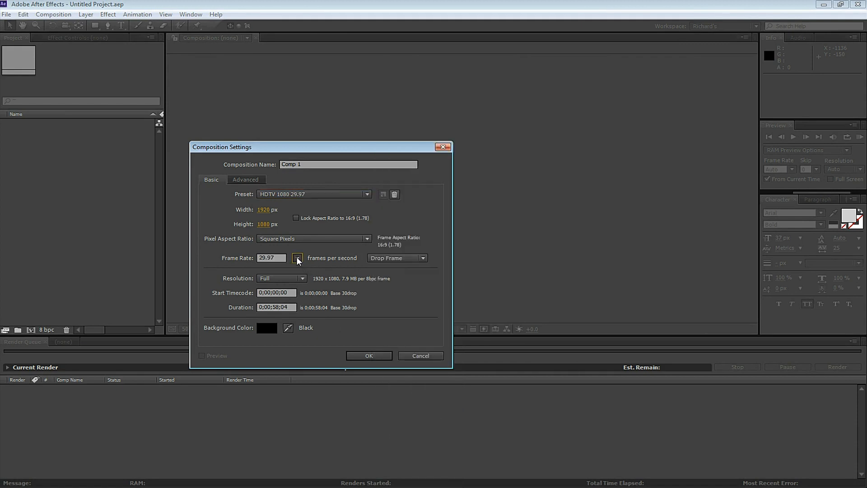
left_click(297, 257)
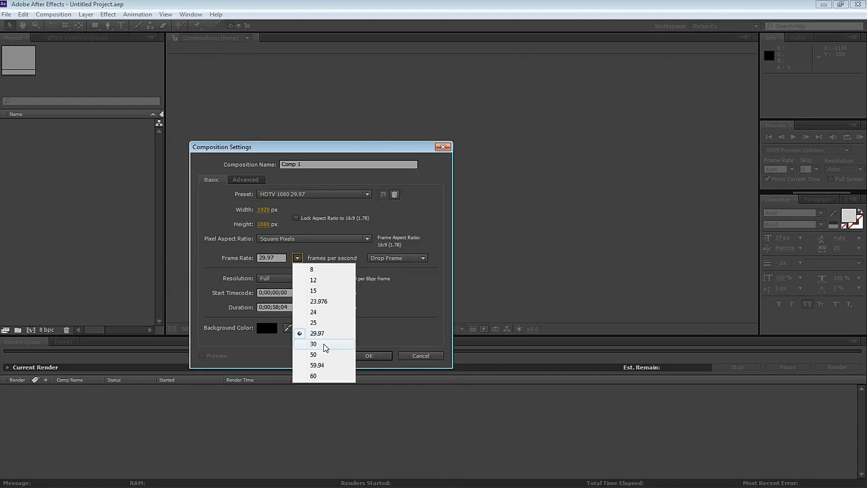
mouse_move(325, 346)
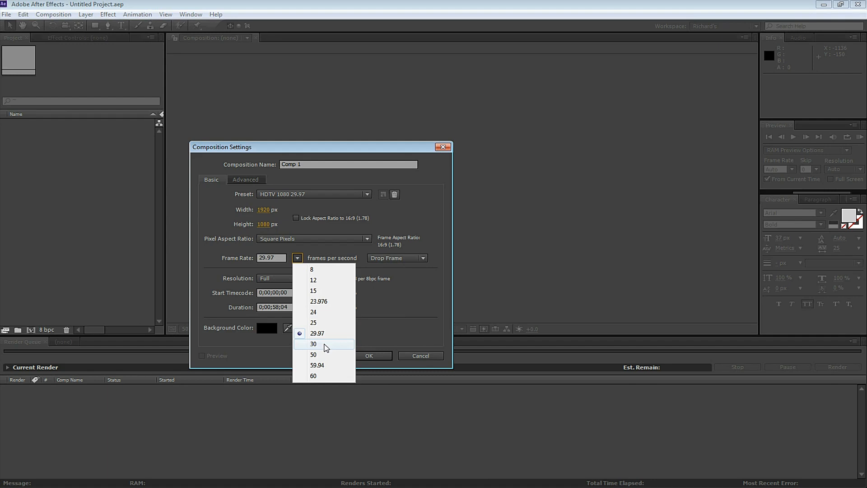
left_click(314, 343)
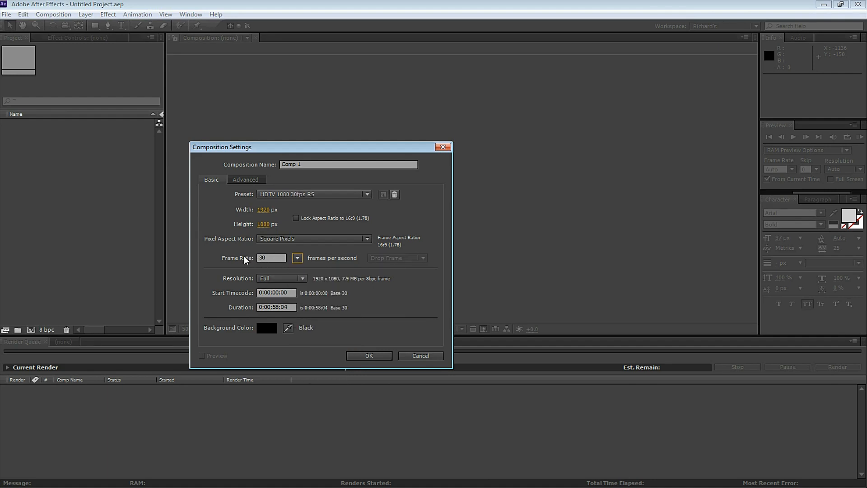
mouse_move(279, 271)
type("1")
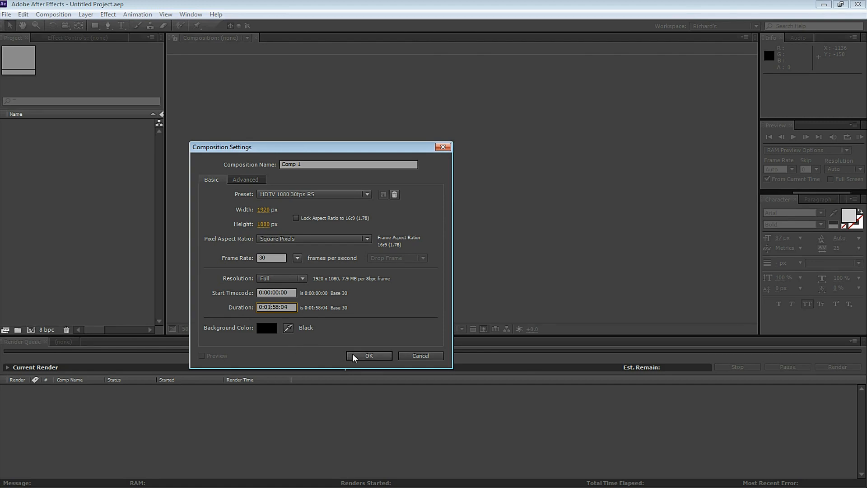
left_click(369, 356)
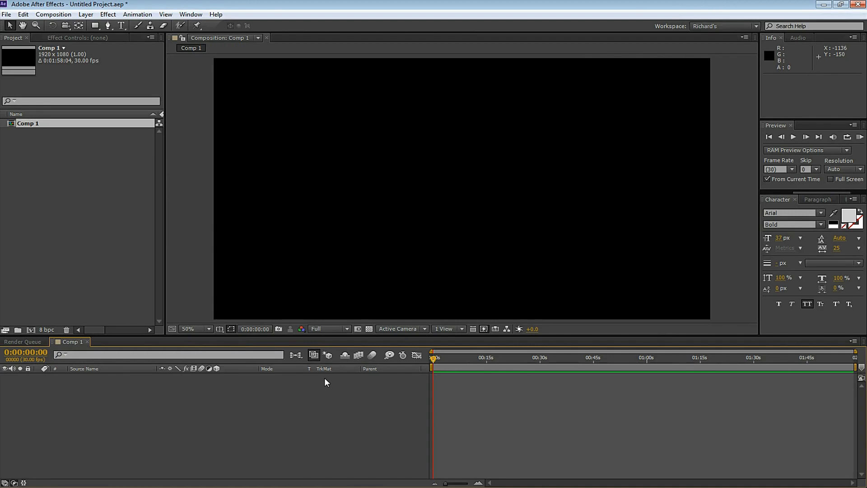
mouse_move(327, 316)
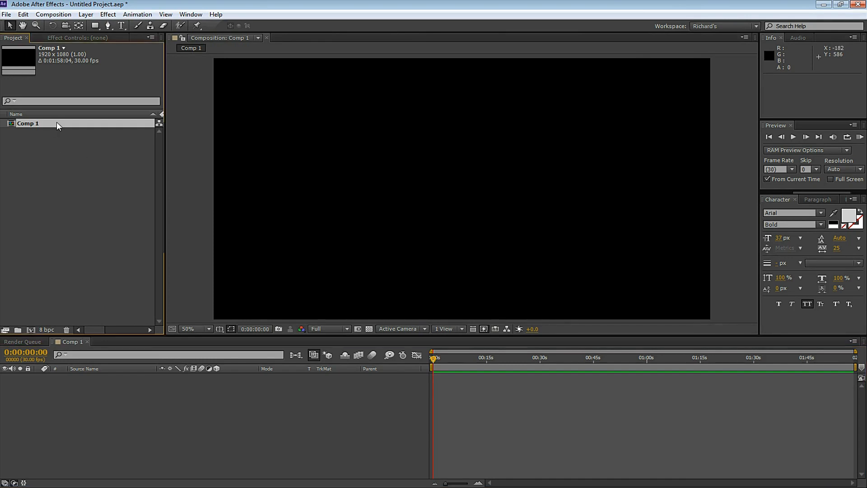
- Review Comp 1's settings, import the two Wow AVI recordings and inspect the first clip's frame rate
right_click(28, 123)
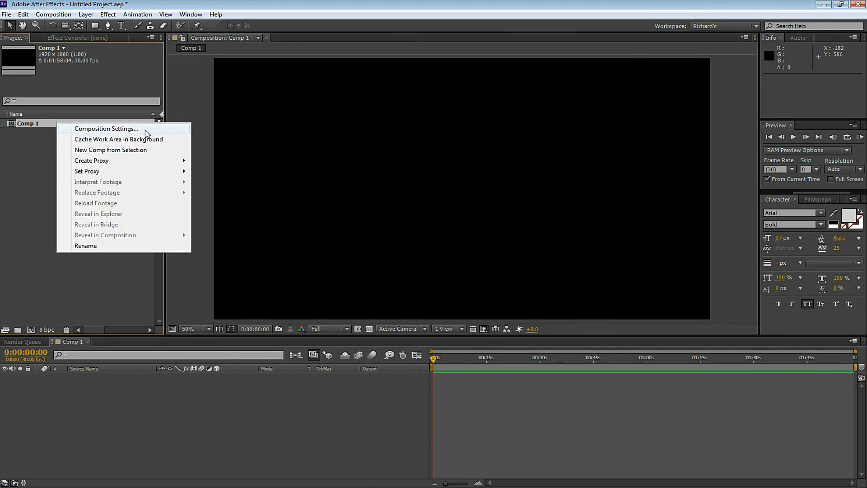
left_click(107, 129)
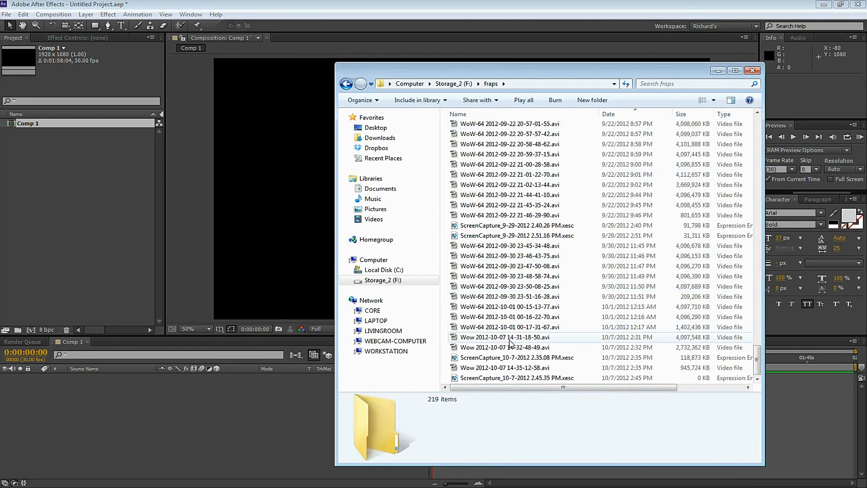
left_click(504, 347)
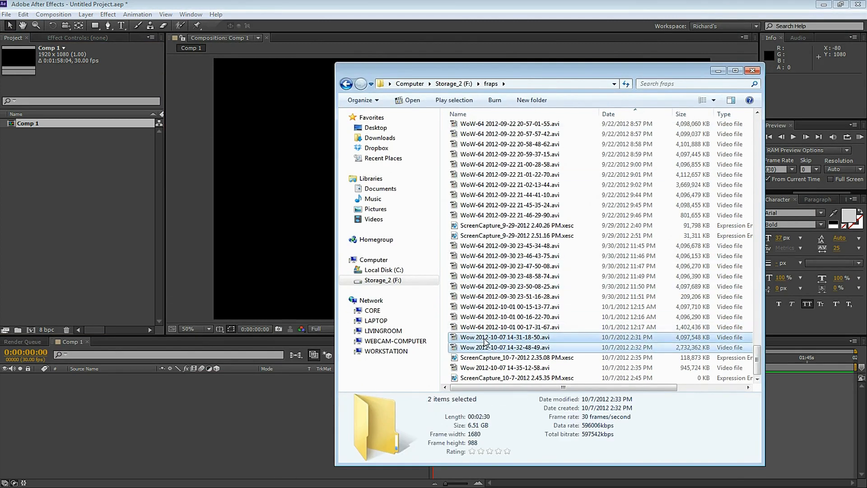
left_click(408, 100)
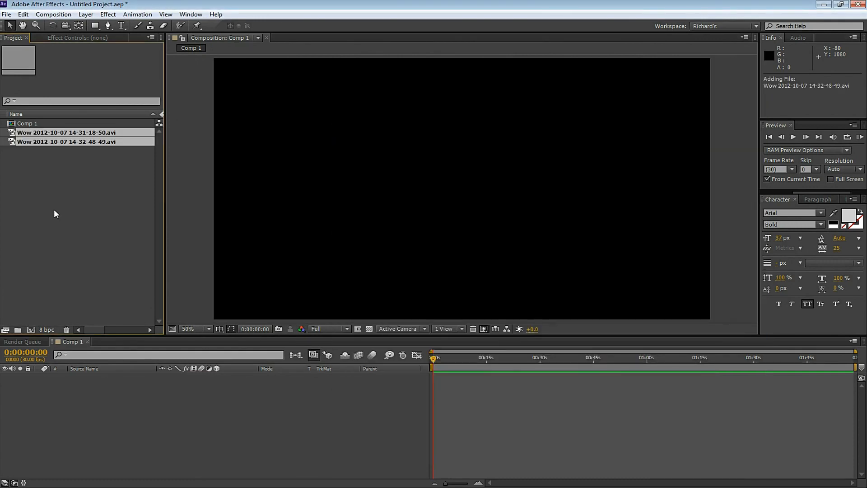
left_click(77, 169)
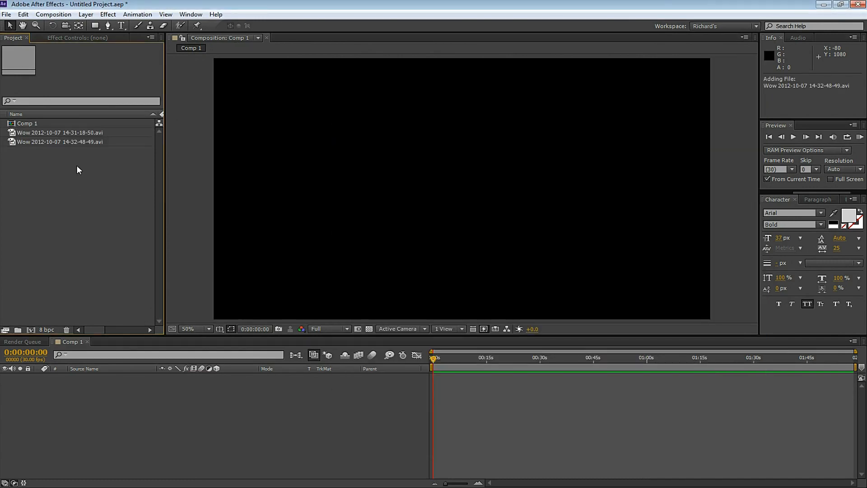
left_click(60, 132)
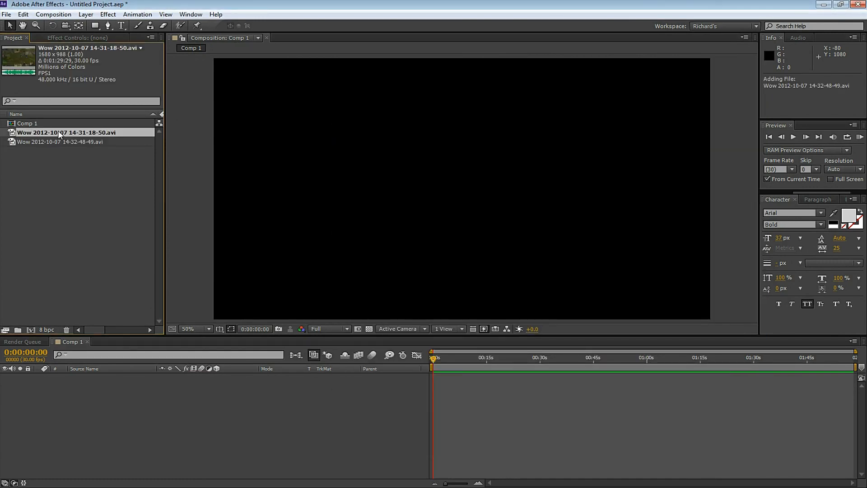
mouse_move(77, 66)
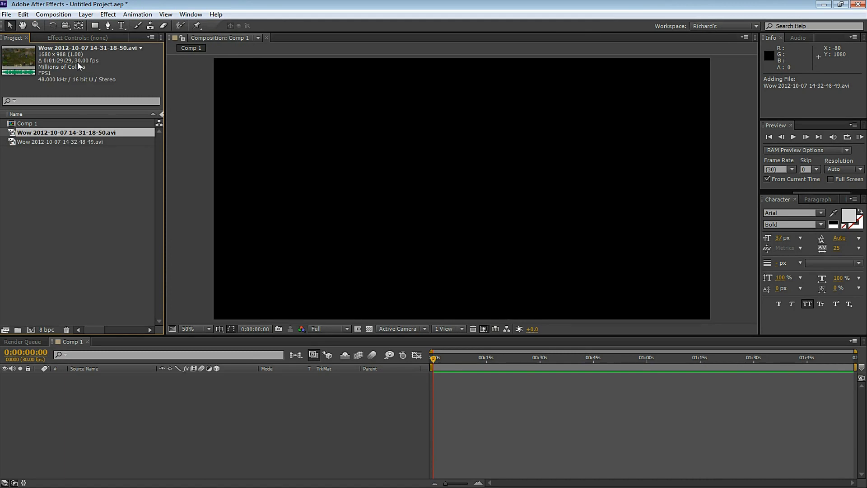
mouse_move(66, 137)
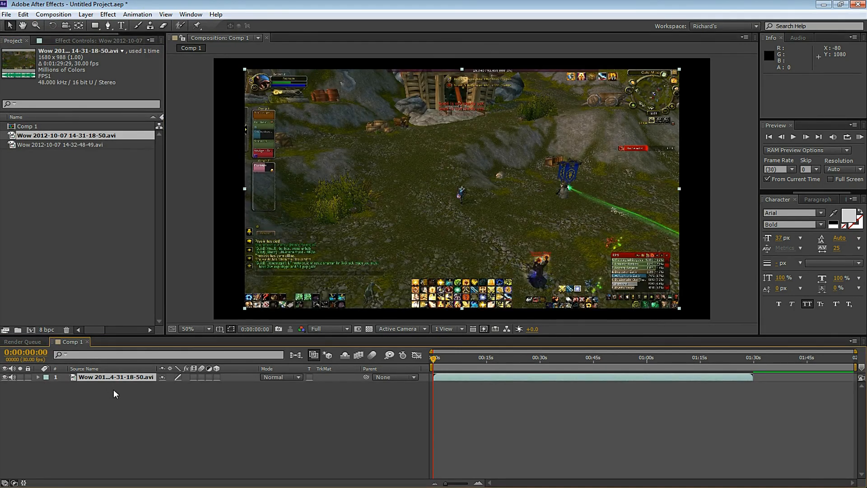
mouse_move(373, 280)
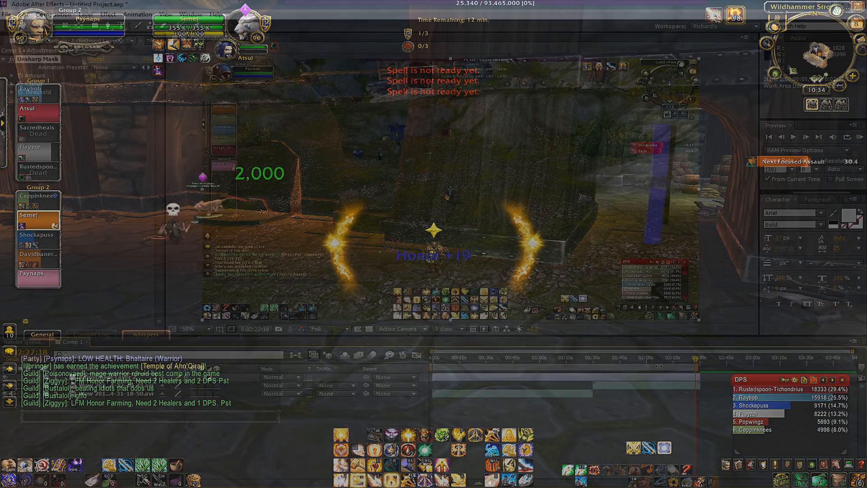
- Reach the Composition menu after arranging the clips and adjustment layer
left_click(53, 13)
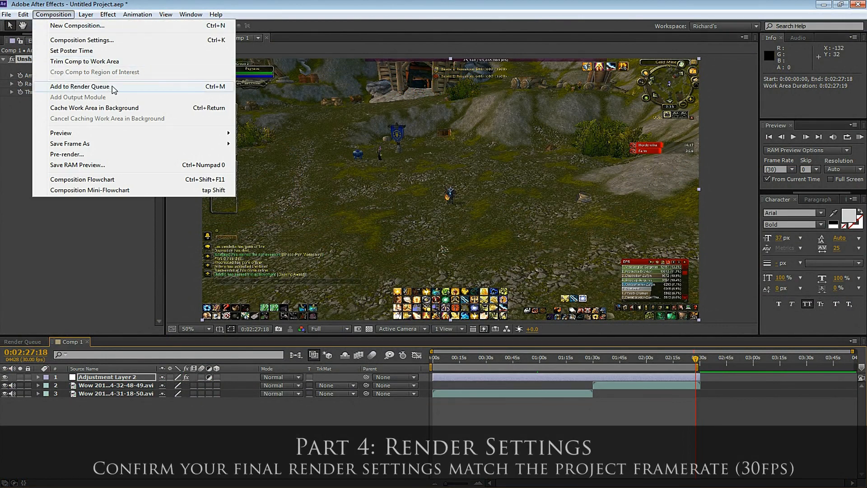
- Add Comp 1 to the render queue, confirm 'Use comp's frame rate' 30, and move to the H.264 output module
left_click(80, 87)
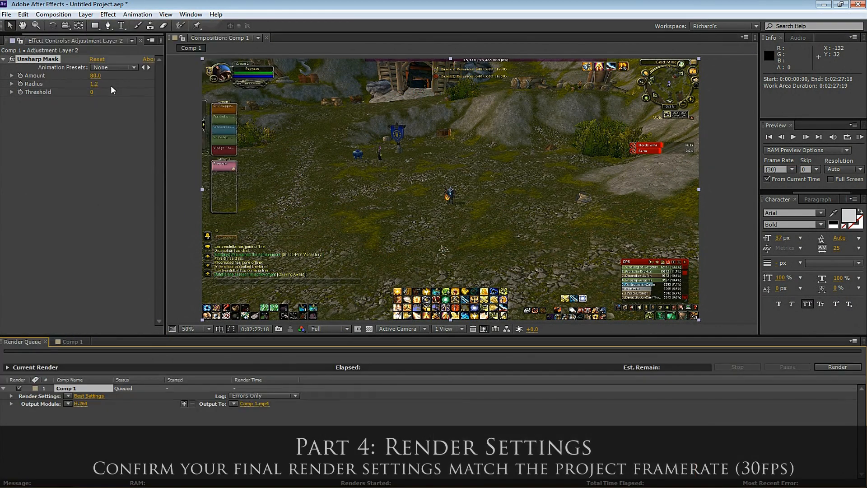
left_click(88, 398)
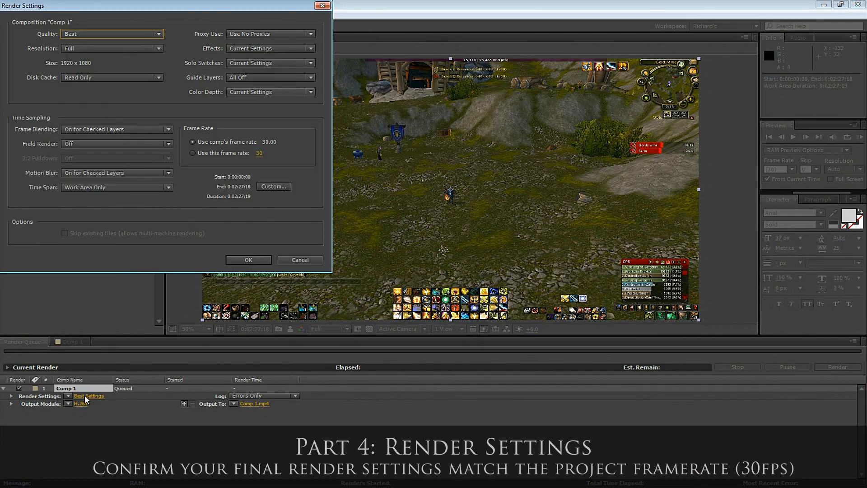
mouse_move(82, 71)
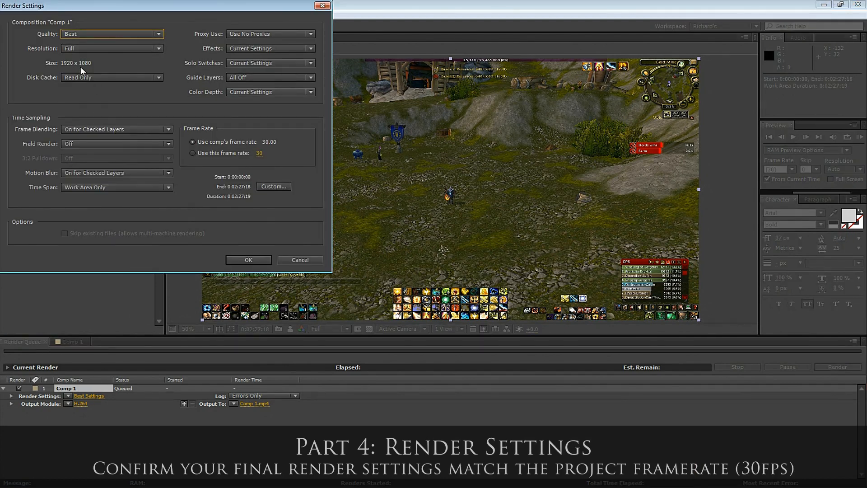
mouse_move(193, 101)
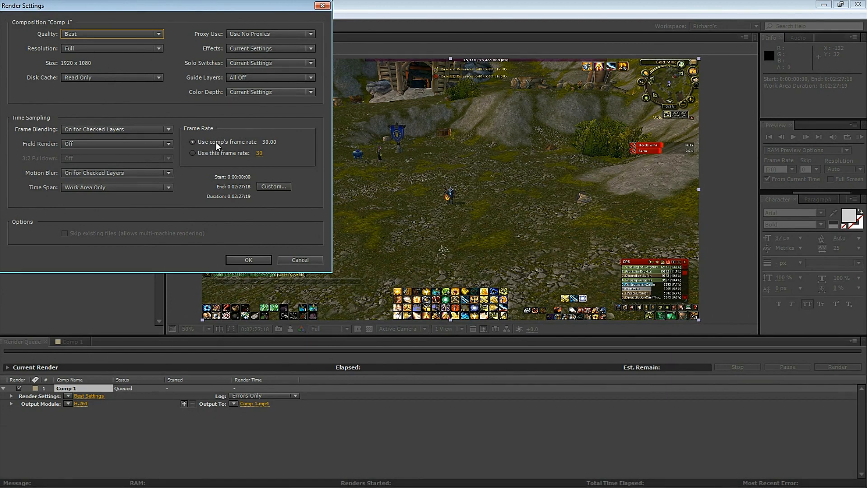
mouse_move(274, 142)
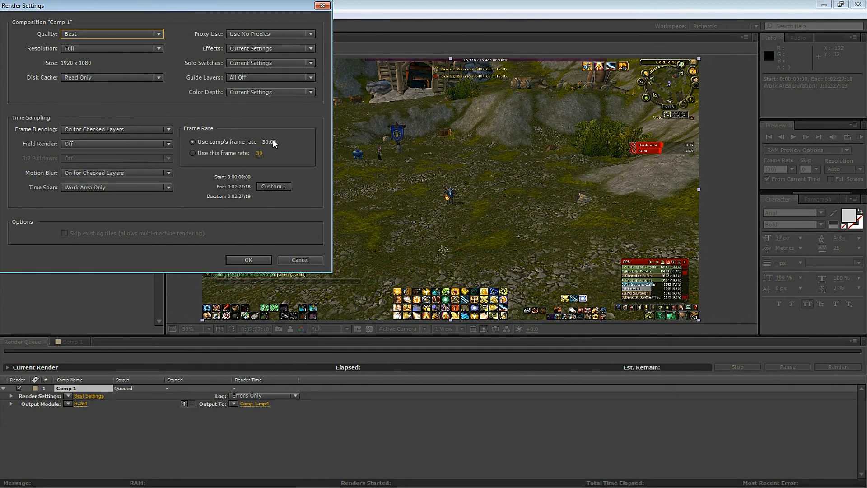
mouse_move(281, 145)
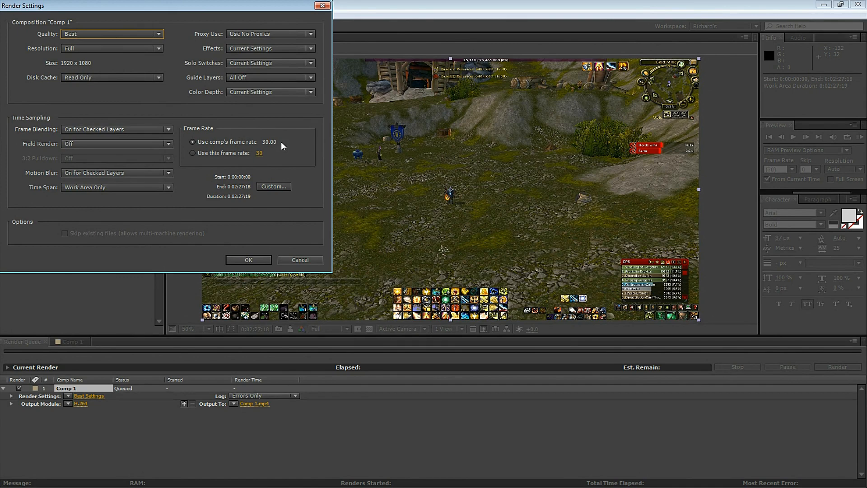
mouse_move(280, 154)
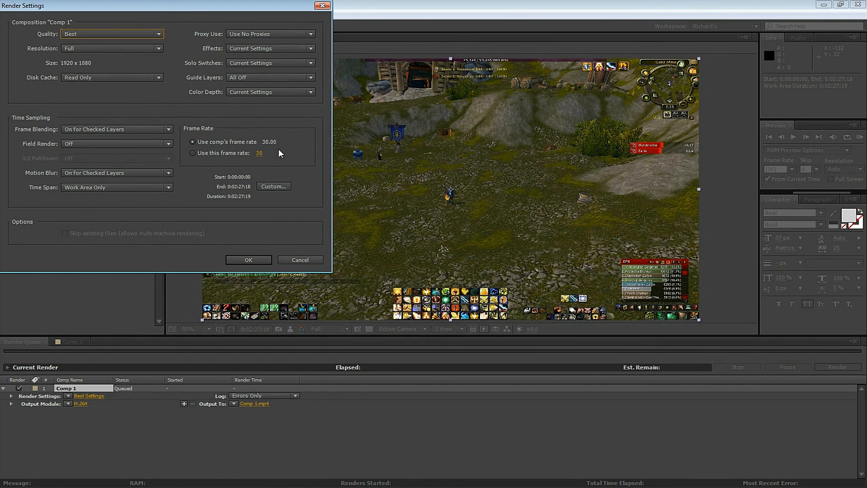
left_click(248, 260)
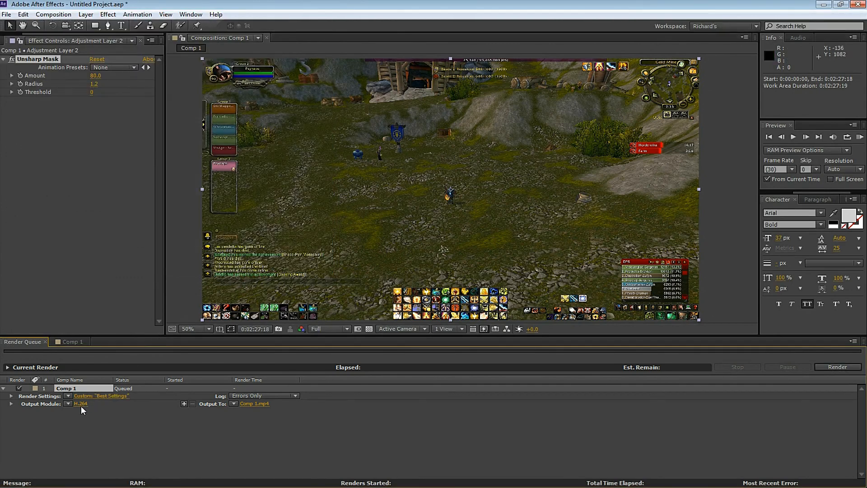
left_click(80, 403)
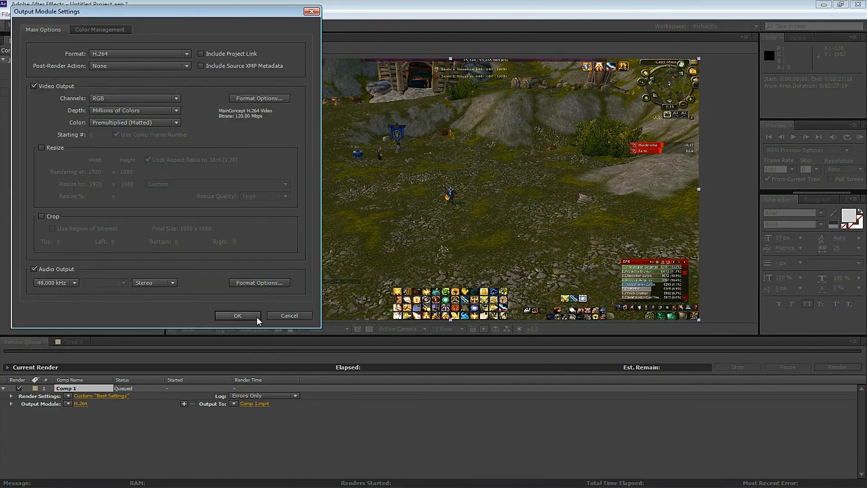
mouse_move(103, 58)
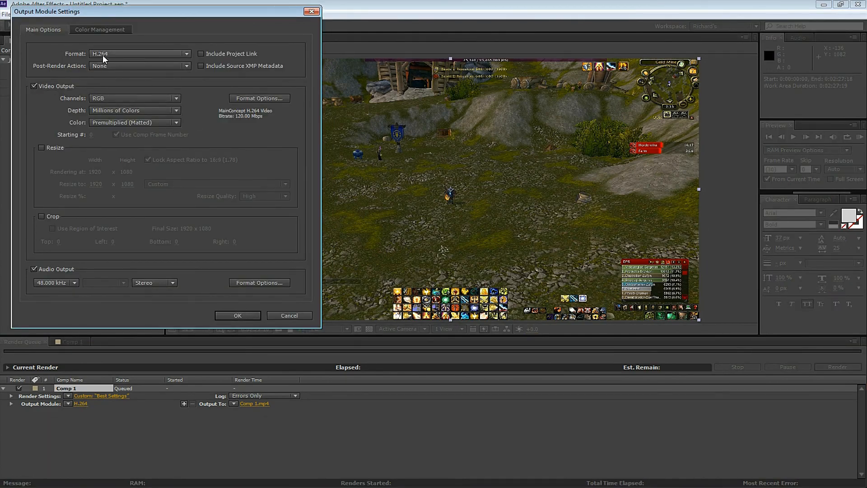